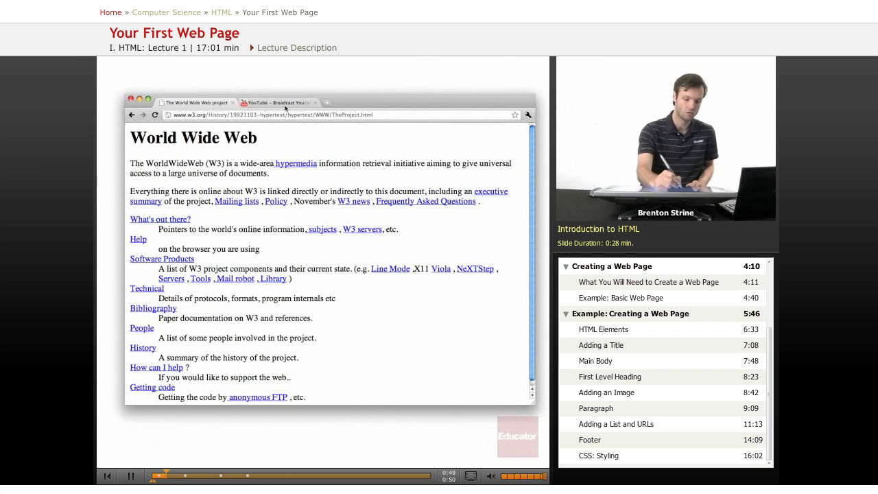
Step: Switch Chrome between the YouTube tab and the W3 project page source tab
left_click(278, 102)
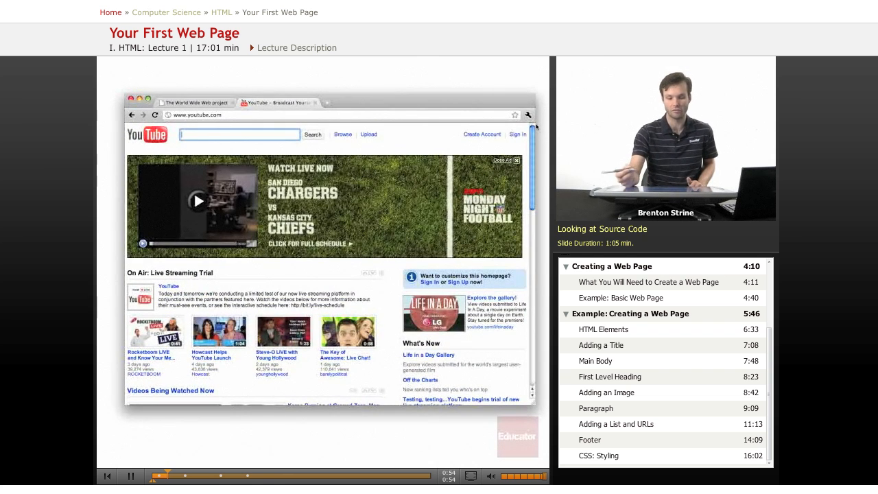
left_click(195, 102)
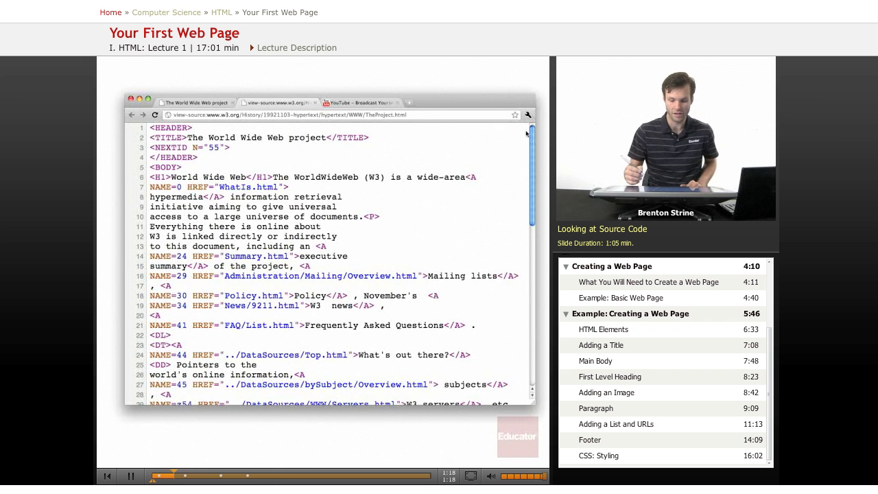
Step: Scroll through the W3 project page's HTML source, then return to the YouTube tab
scroll("down", 3)
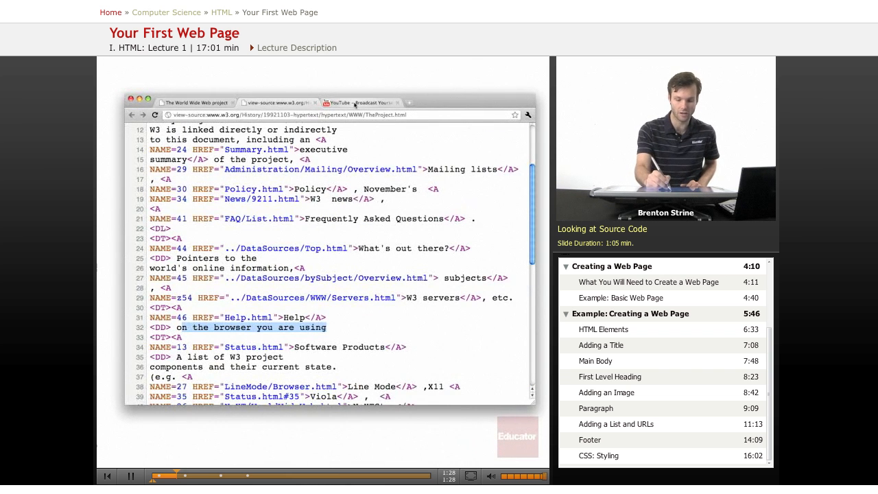
left_click(353, 102)
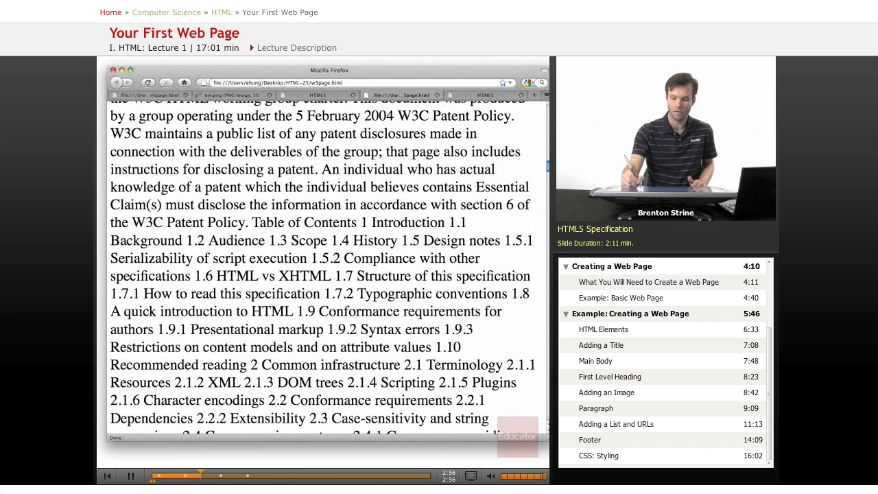
Step: Scroll through the unformatted HTML5 specification text in w3page.html
left_click_drag(343, 329, 337, 347)
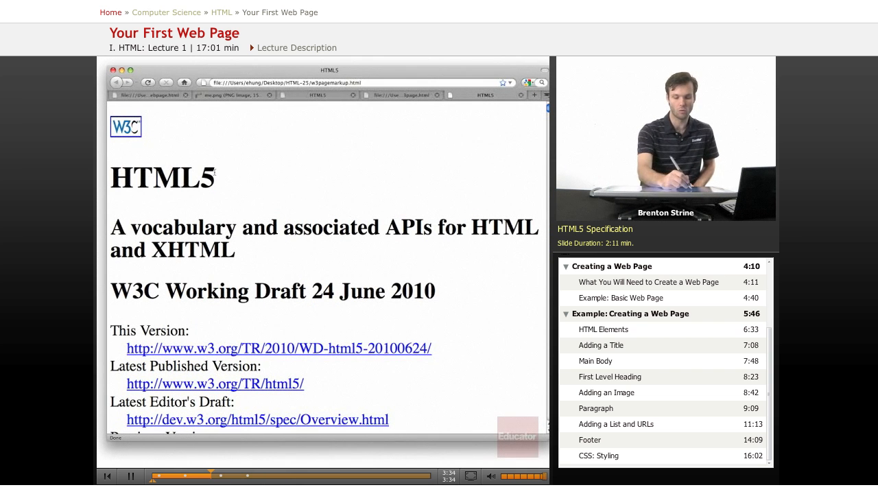
Step: Open w3pagemarkup.html and scroll through the marked-up HTML5 specification copy
double_click(162, 177)
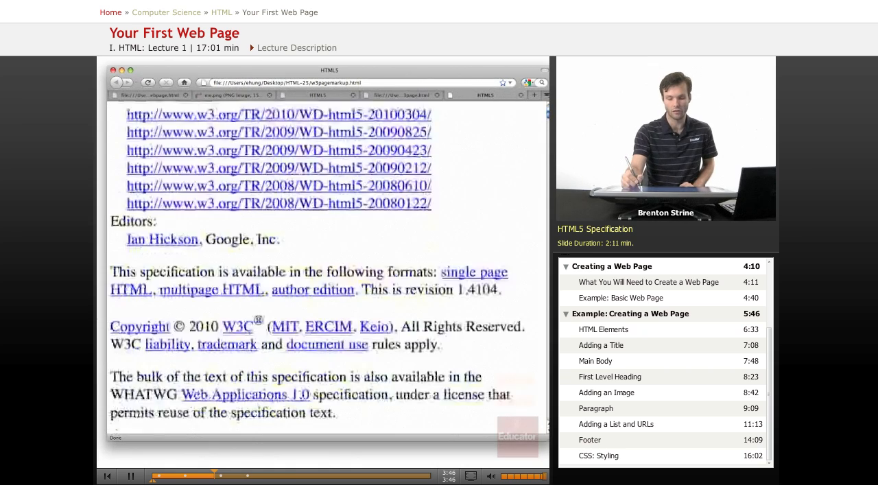
scroll("down", 3)
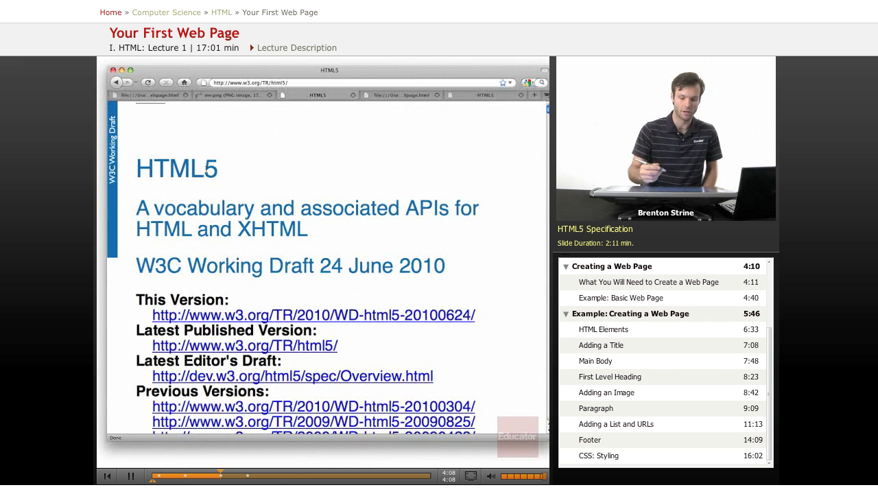
mouse_move(355, 94)
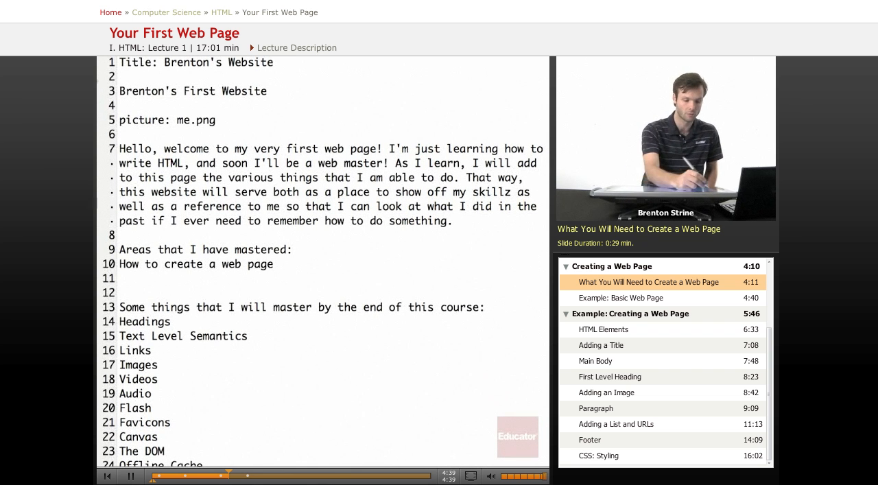
Step: Start a new blank document in Smultron after viewing the content draft
left_click(620, 298)
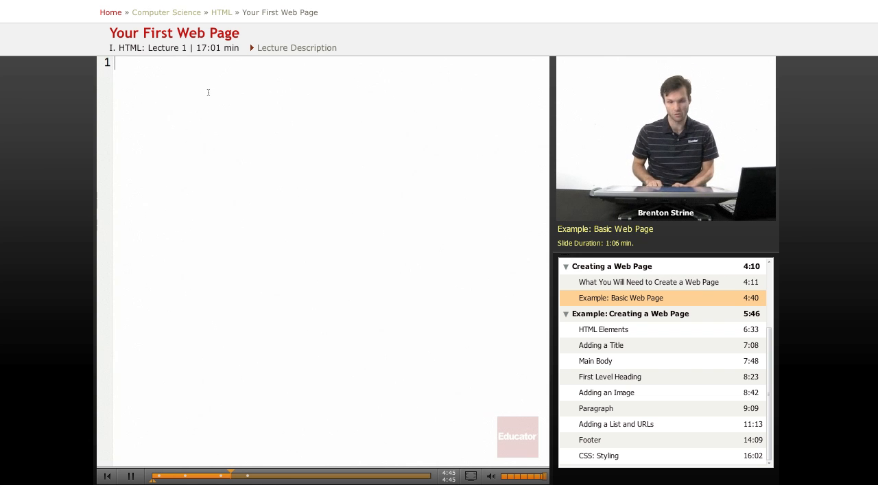
Step: Write 'hello world!' and save it as helloworld.html in the HTML-25 folder
type("hello")
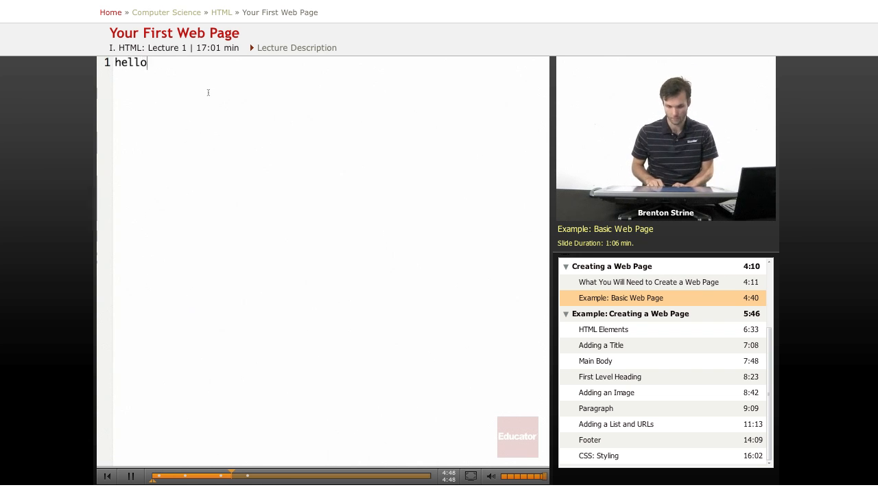
type("world!")
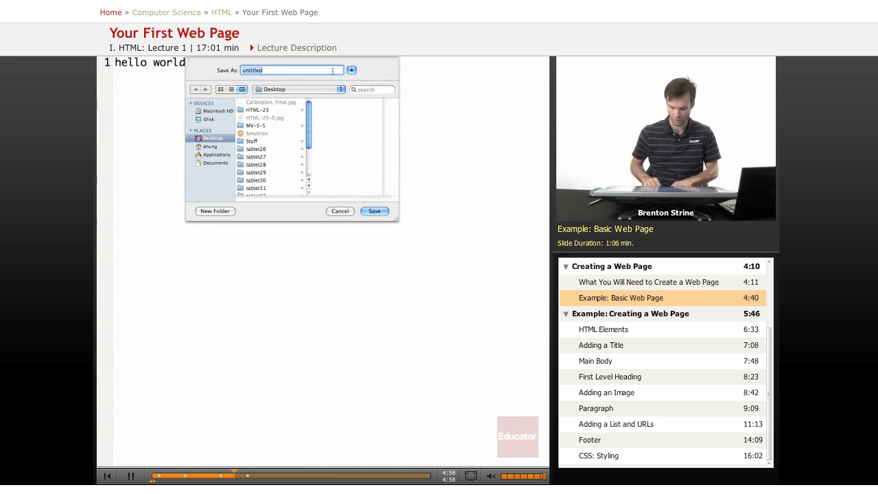
type("helloworld")
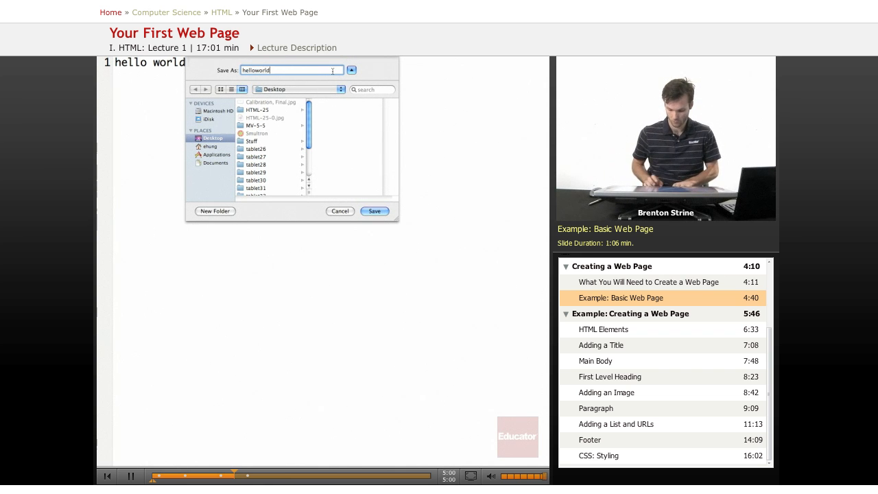
type(".html")
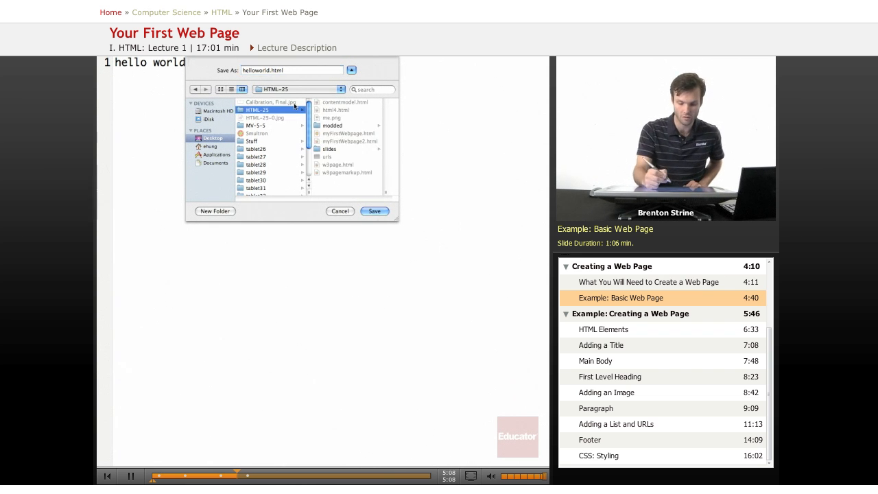
left_click(375, 211)
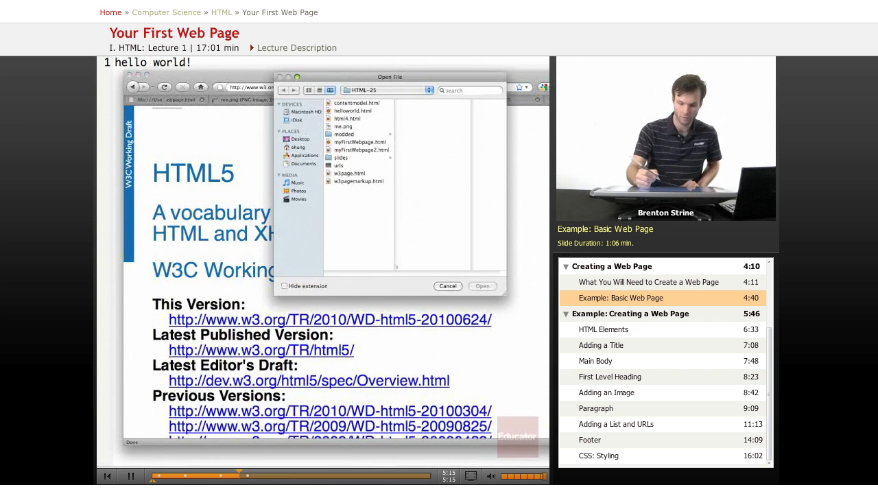
Step: Open helloworld.html from the HTML-25 folder in Firefox
left_click(352, 110)
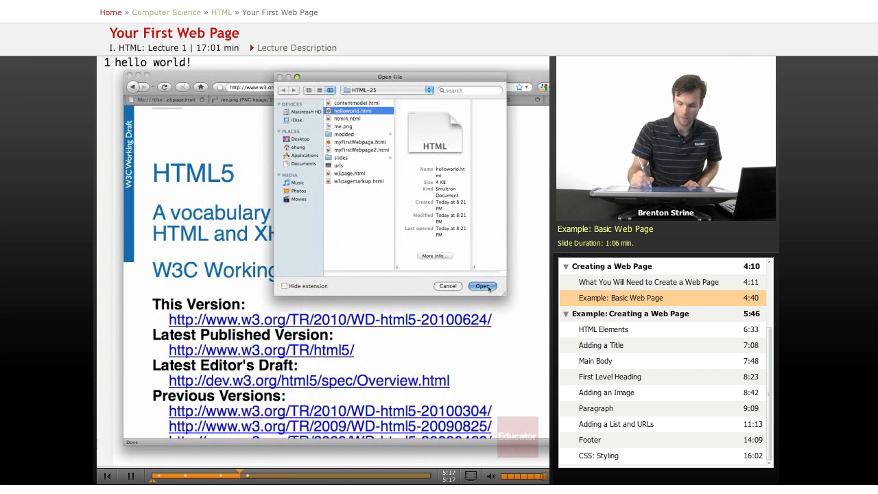
left_click(483, 286)
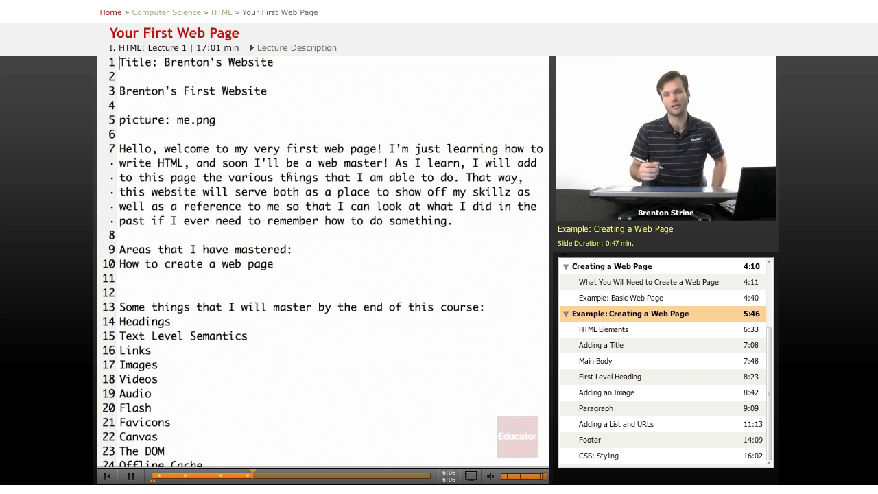
Step: Scroll through Brenton's Website content draft in Smultron
scroll("down", 3)
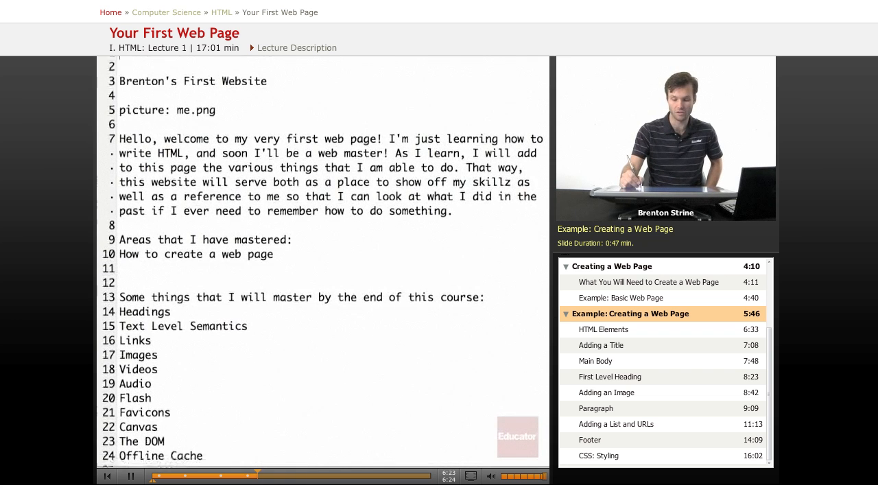
scroll("down", 3)
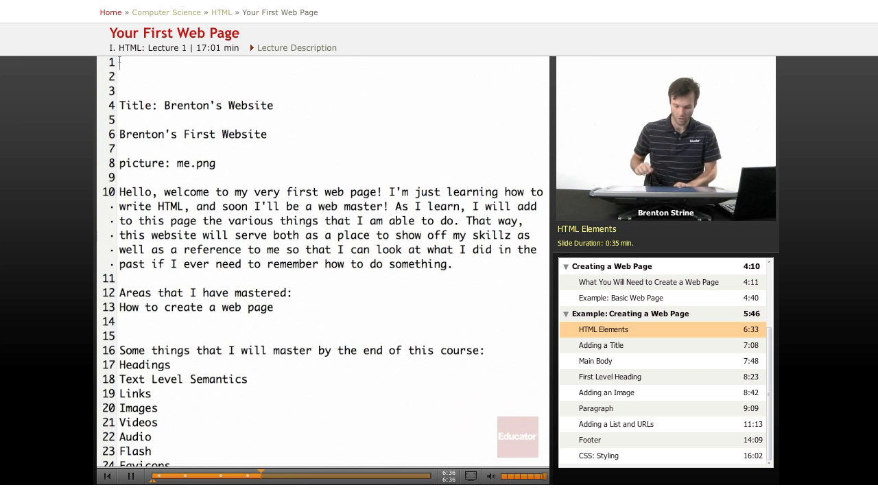
Step: Add an opening <html> tag on line 1 above the Title line
type("<html>")
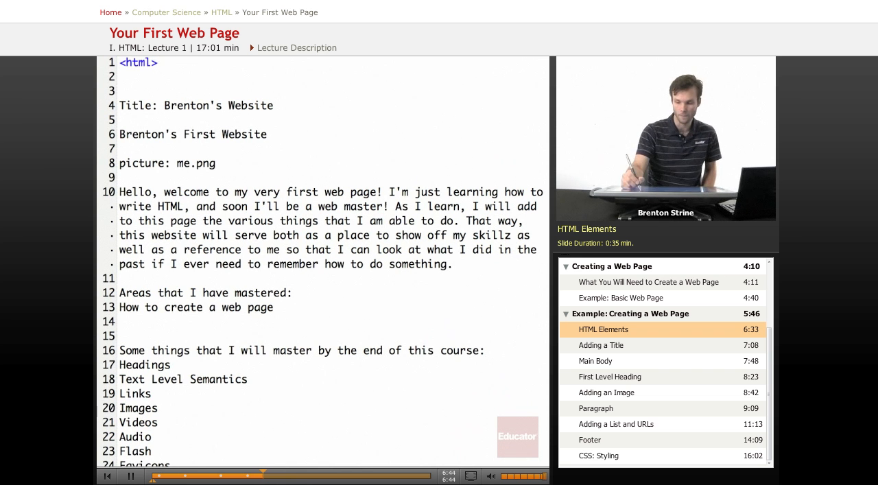
scroll("down", 3)
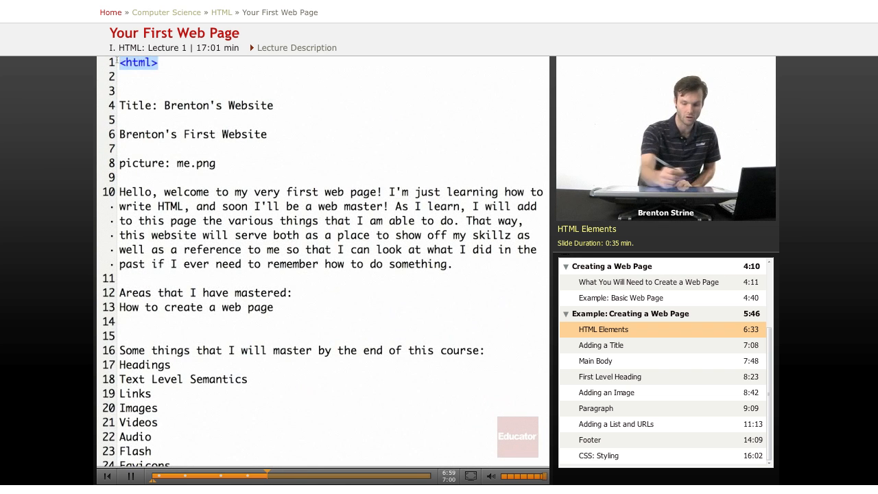
scroll("down", 3)
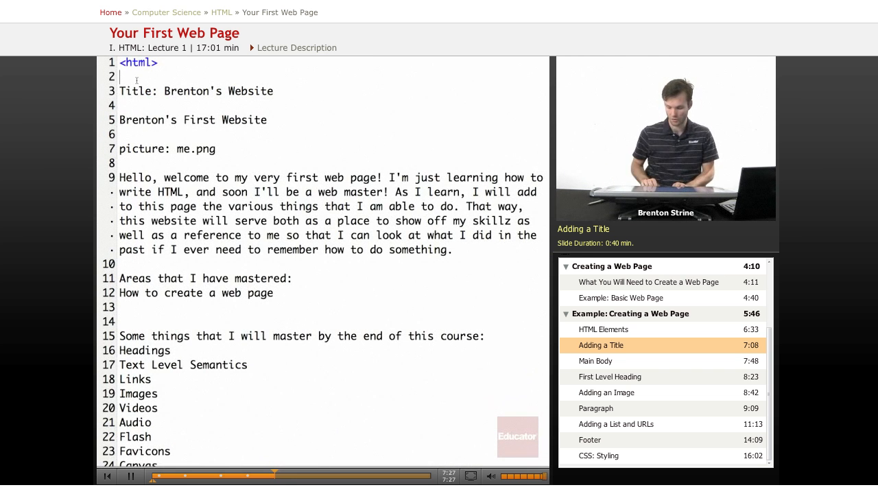
Step: Make line 2 read <head><title>Brenton's Website</title></head>, replacing the 'Title:' label
type("<head>")
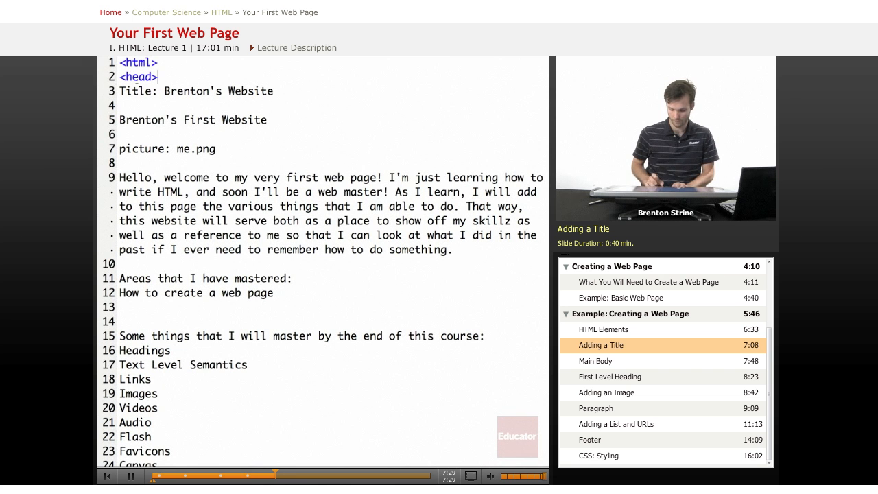
type("<title>Brenton's Website")
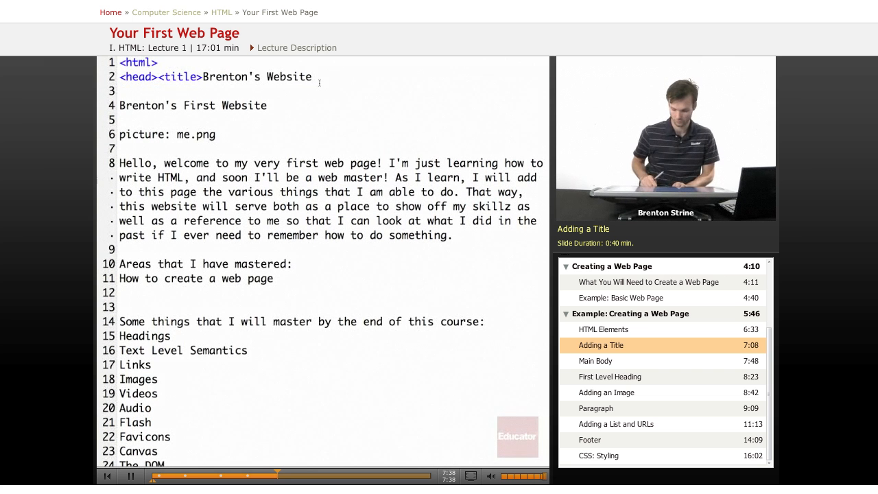
type("</title")
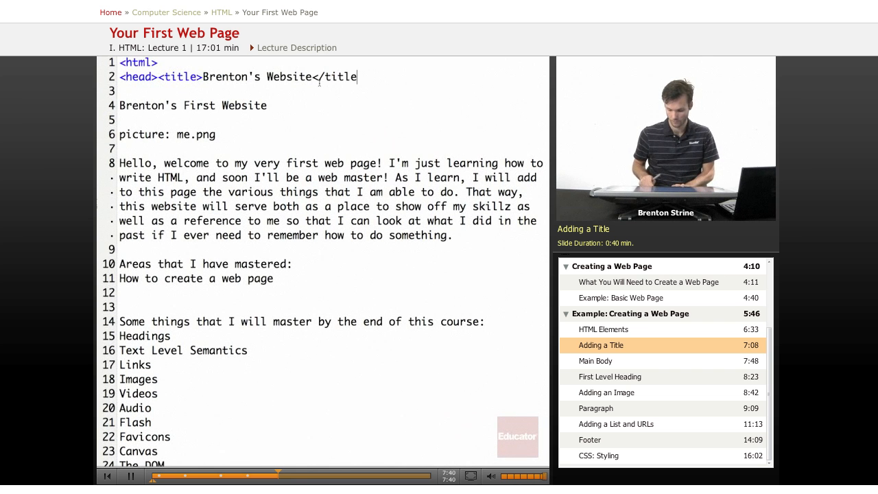
type("></head>")
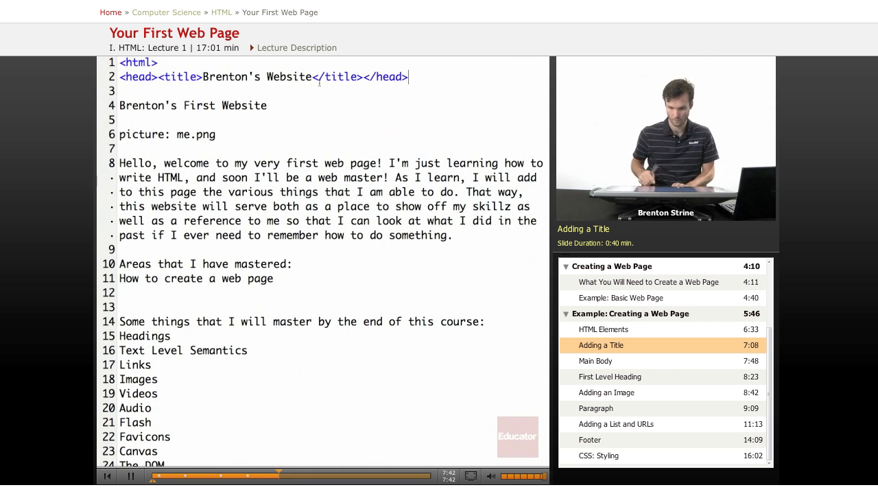
left_click_drag(269, 76, 409, 77)
type("<")
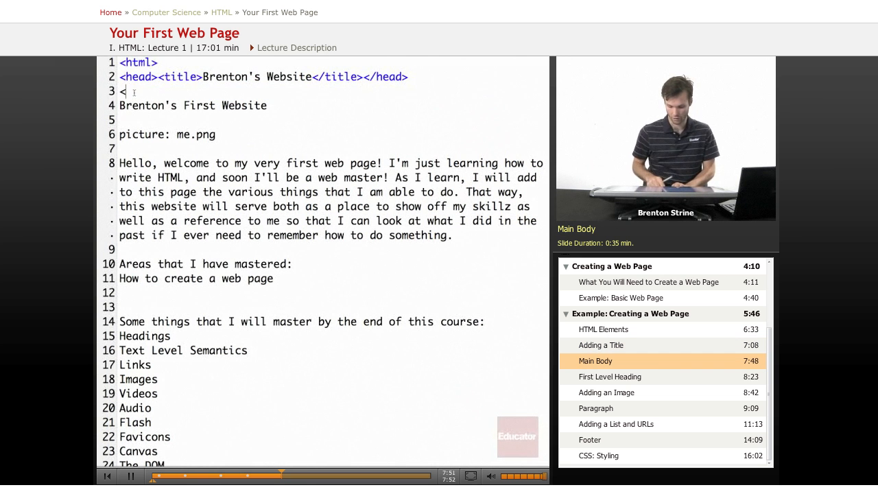
Step: Add <body> on line 3 and </body> just above the closing </html> tag
type("body>")
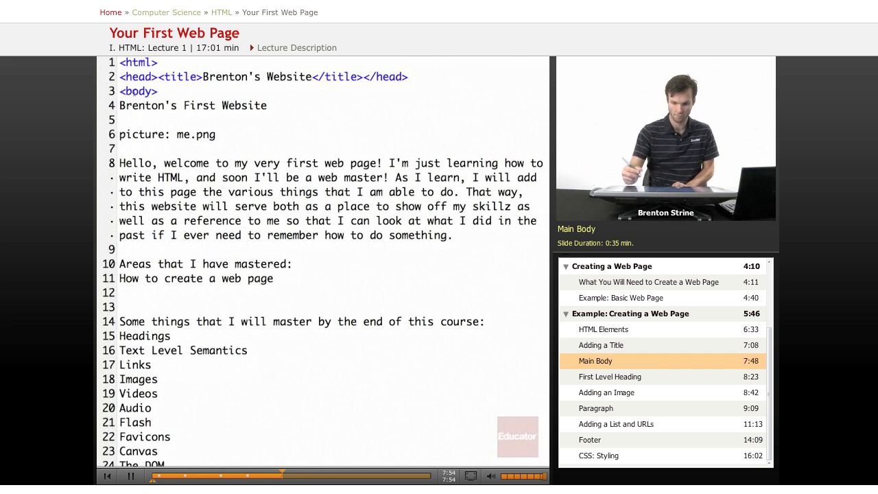
scroll("down", 3)
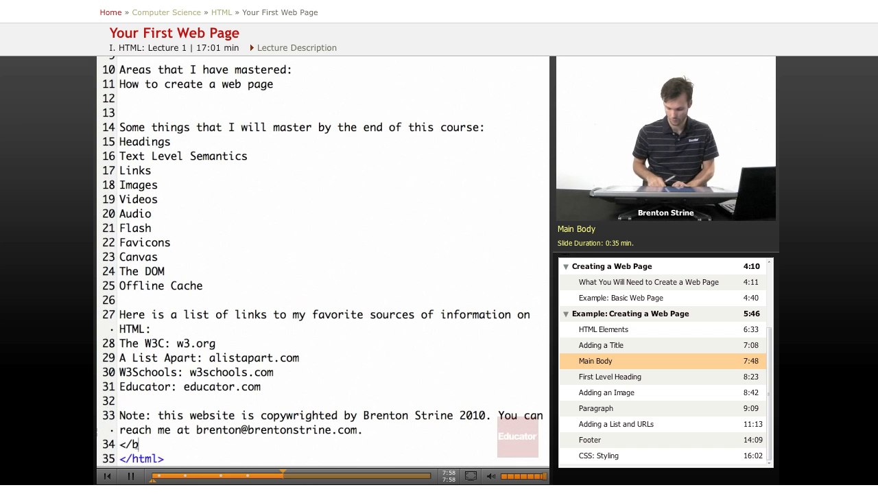
type("ody>")
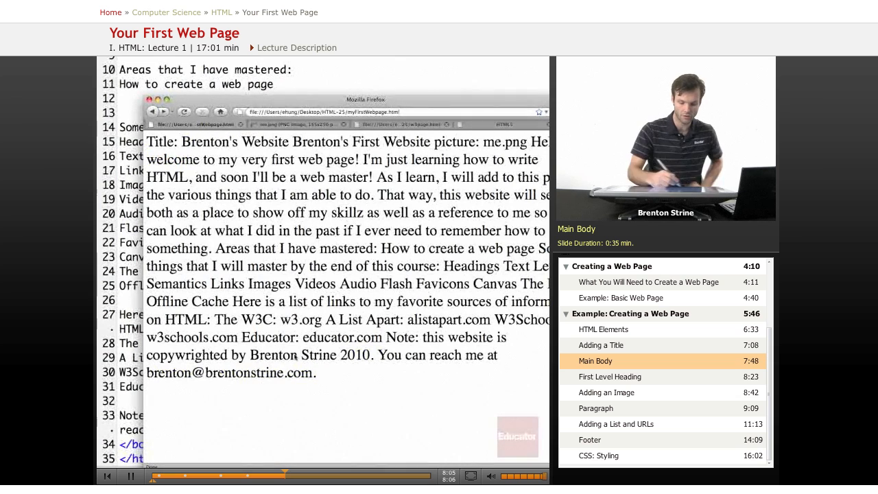
Step: Select the run-together page text in the Firefox preview before returning to the source
left_click_drag(146, 142, 317, 373)
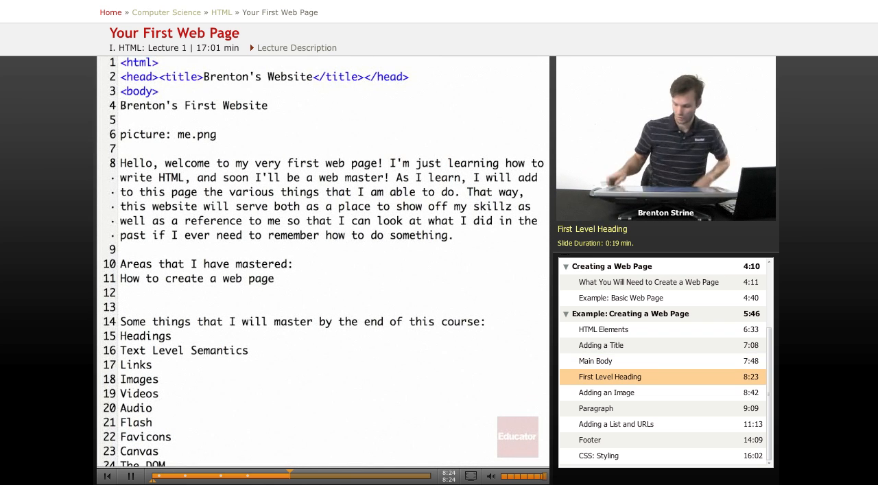
Step: Wrap 'Brenton's First Website' on line 4 in <h1>…</h1> and start a tag before me.png
type("<h1>")
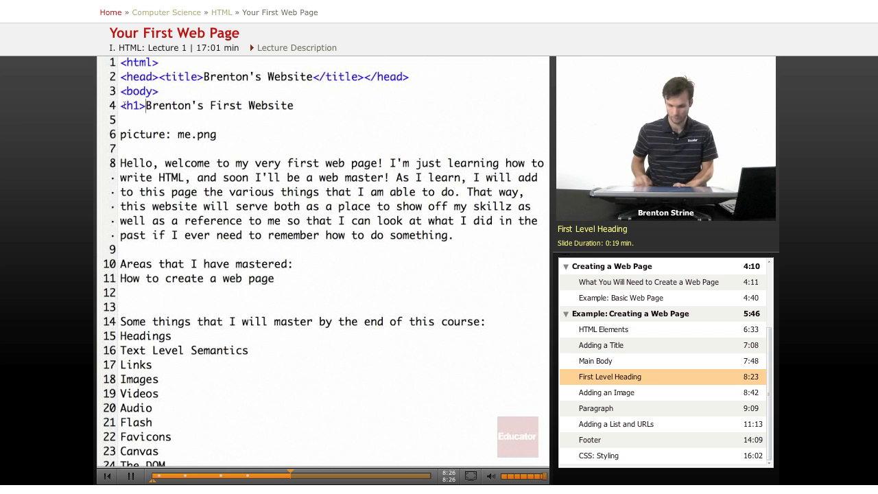
type("<")
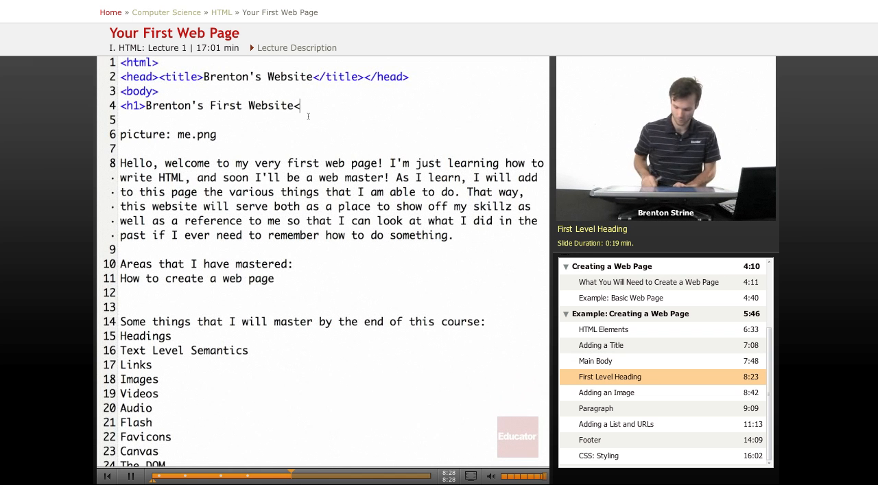
type("/h1>")
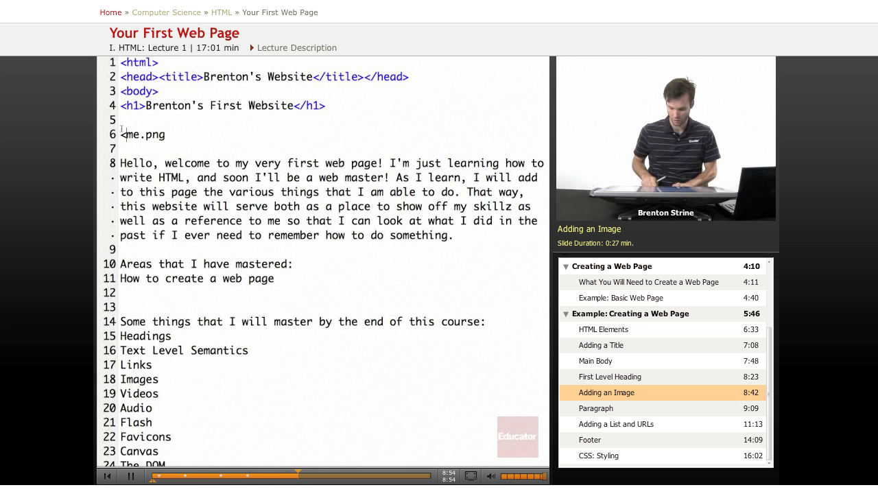
Step: Make line 6 read <img src="me.png">
type("img src=")
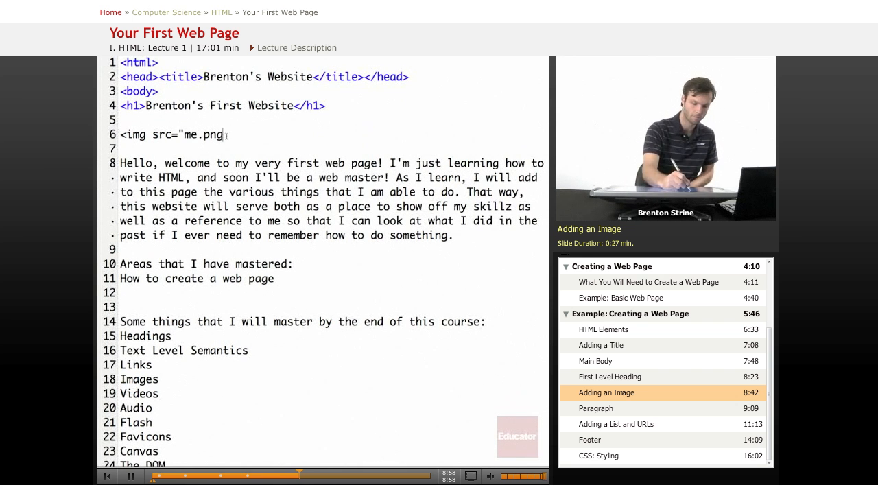
type("\">")
left_click(333, 149)
type("<")
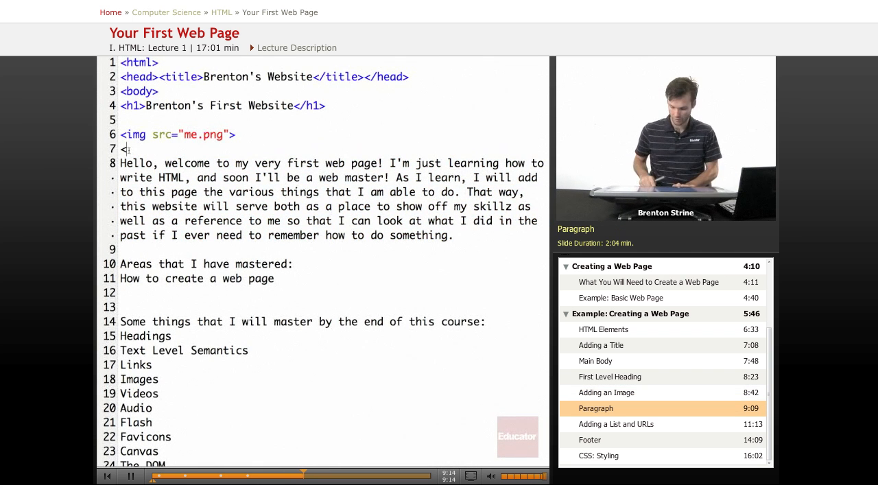
Step: Wrap the welcome text in <p>…</p> with 'master' emphasised by <em>
type("p>")
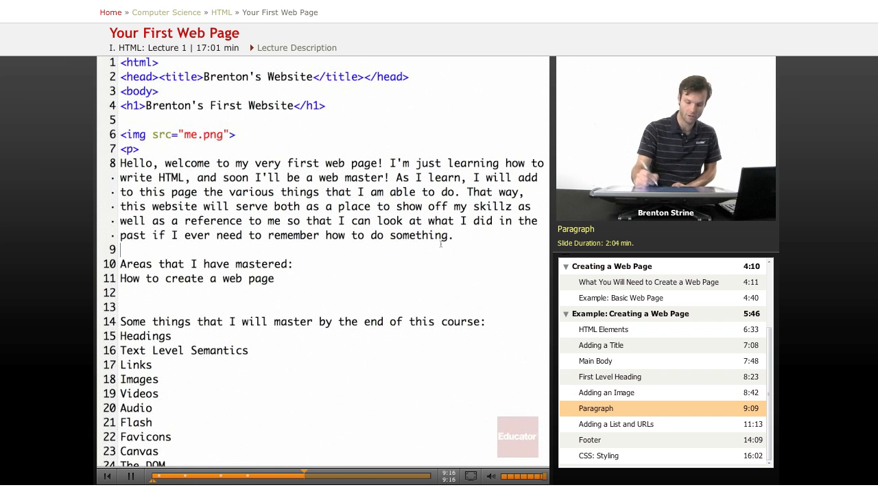
type("</p>")
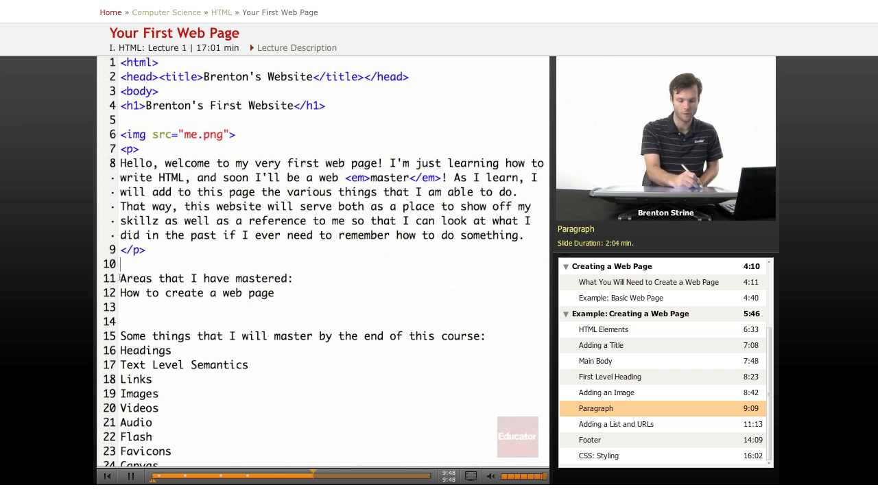
Step: Wrap the two section titles on lines 11 and 15 in <h2>…</h2>
type("<h")
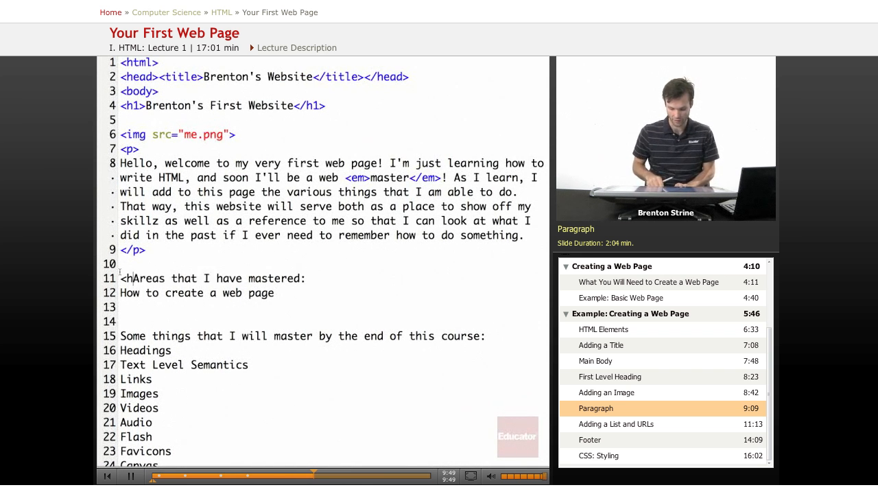
type("2>")
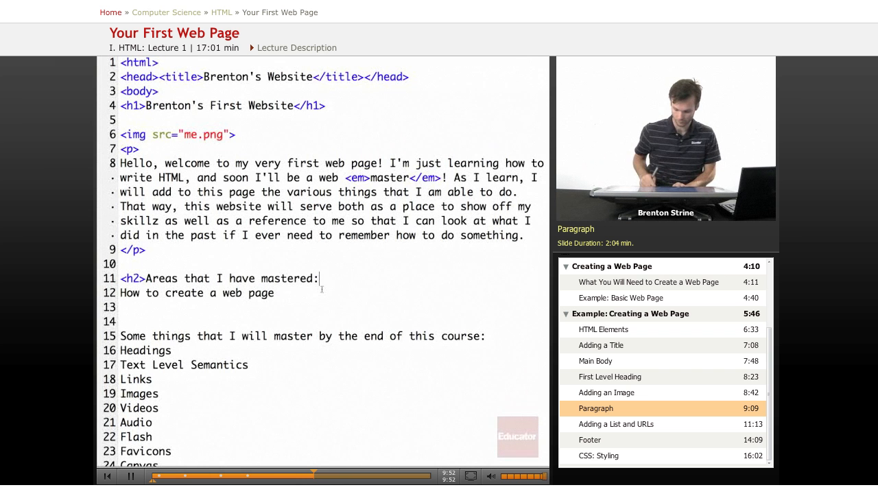
type("</h2>")
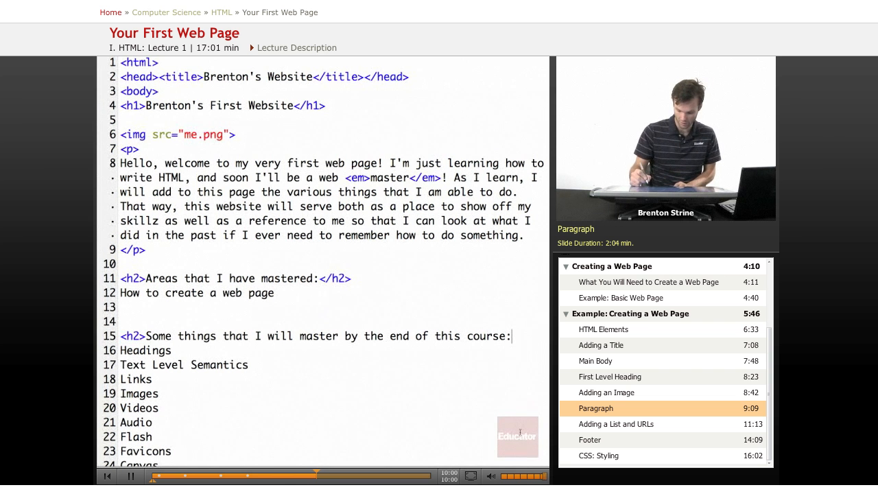
type("</h2>")
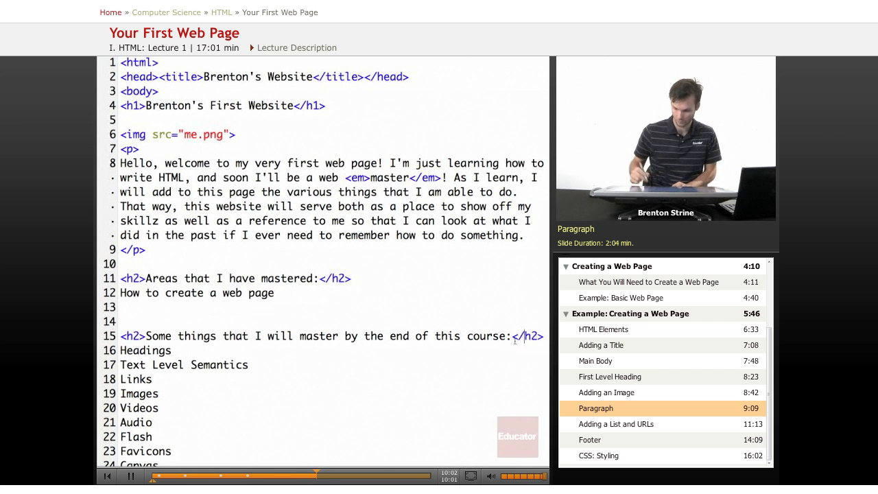
scroll("down", 3)
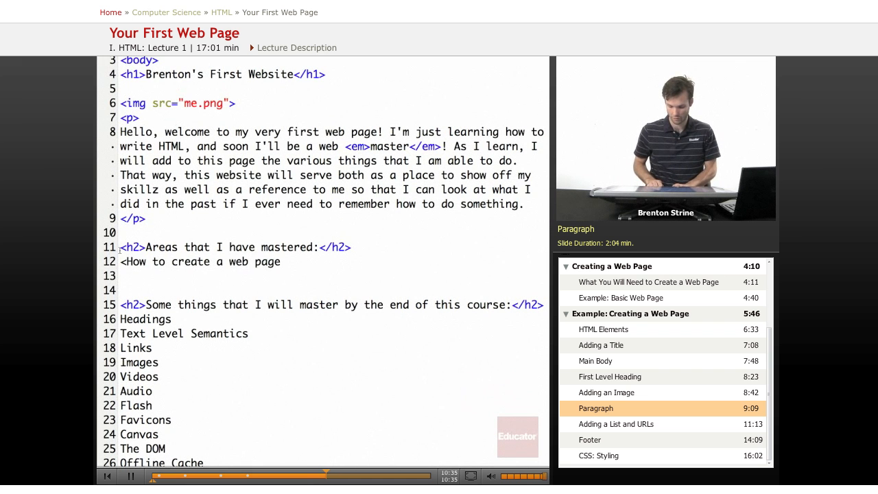
Step: Make line 12 <a href="#">How to create a web page</a>, a link back to the page
type("a")
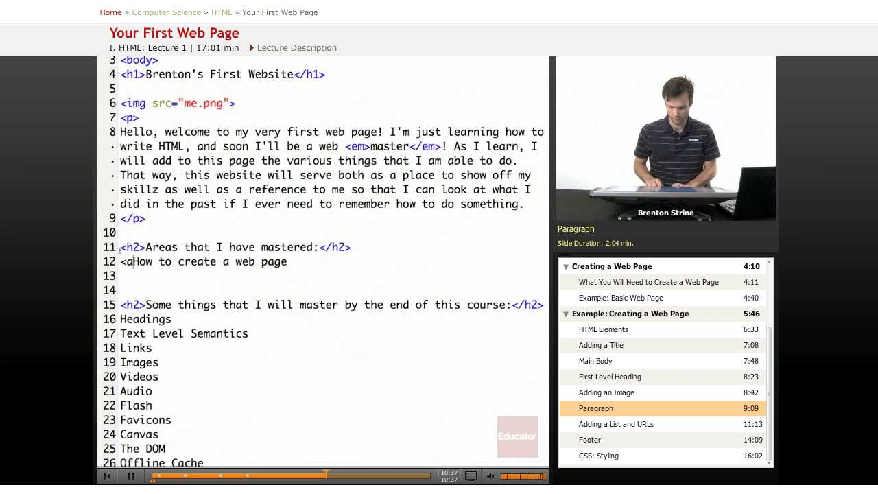
type("href=\"3")
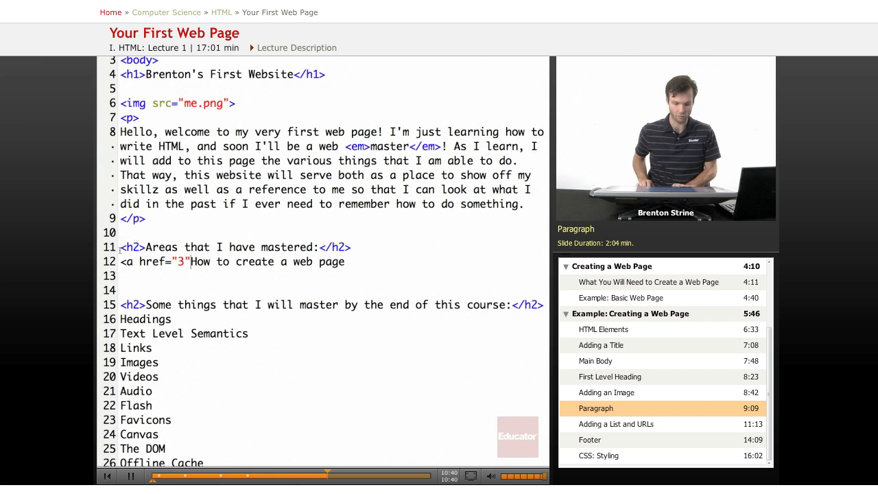
type("#")
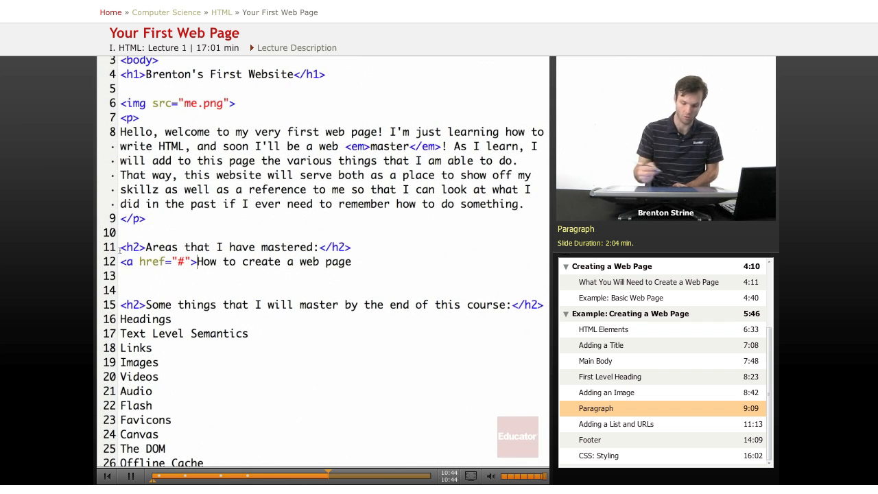
type("</a>")
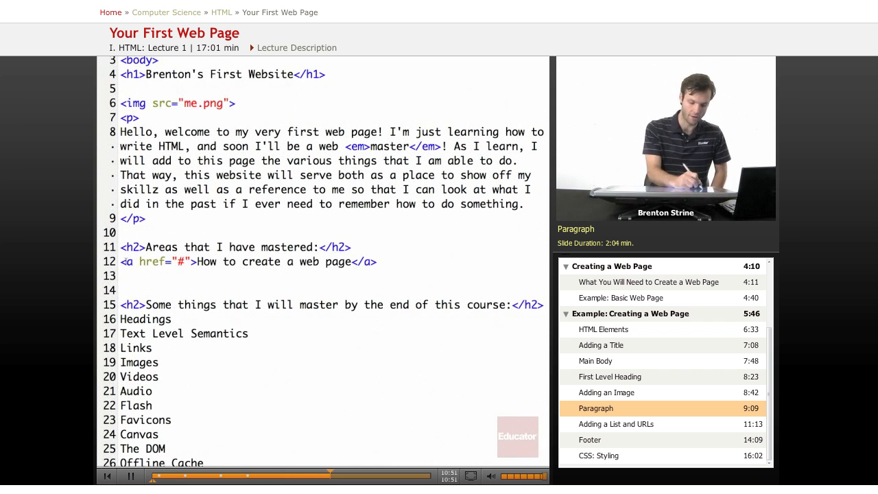
double_click(153, 261)
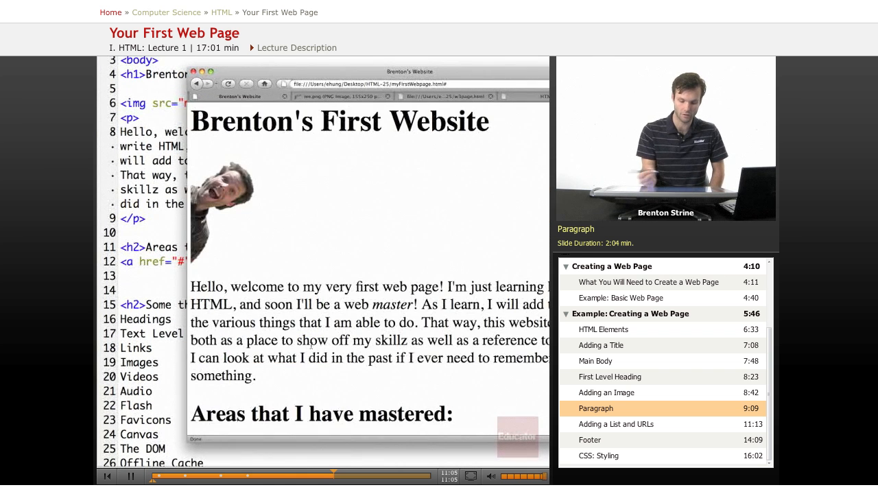
mouse_move(298, 243)
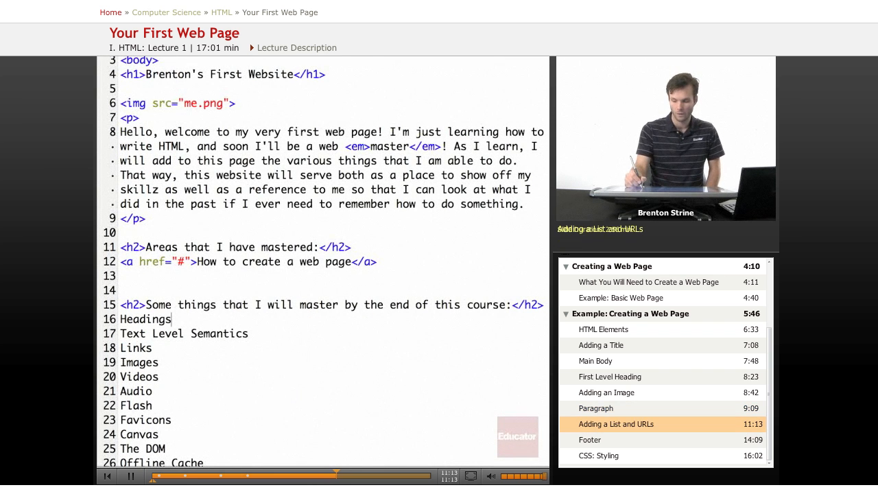
Step: Start a <ul> above Headings and prefix the topic lines with <li>
scroll("down", 3)
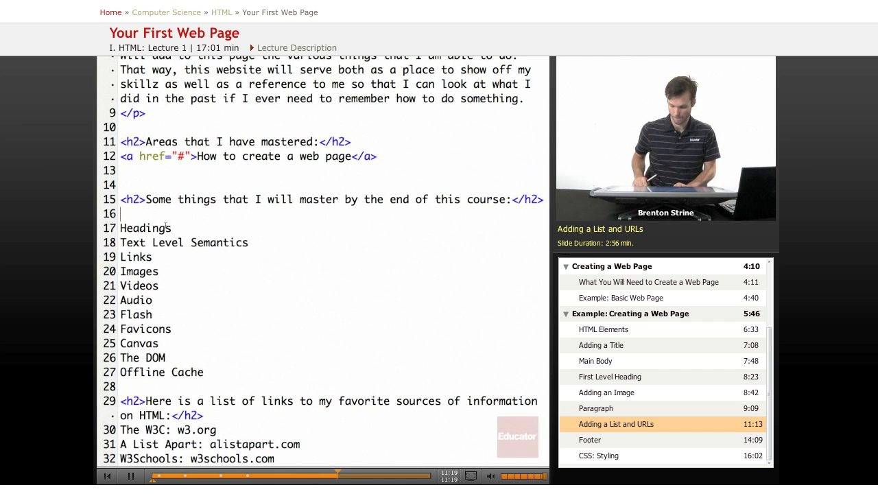
type("<")
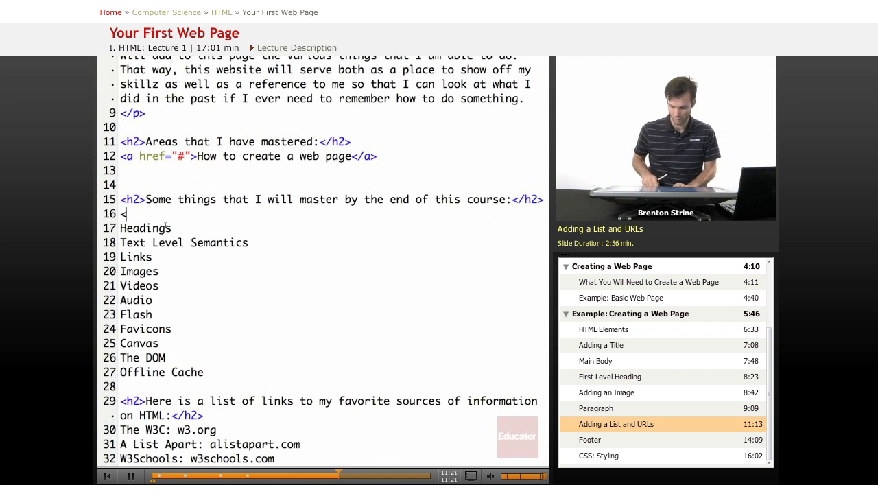
type("ul>")
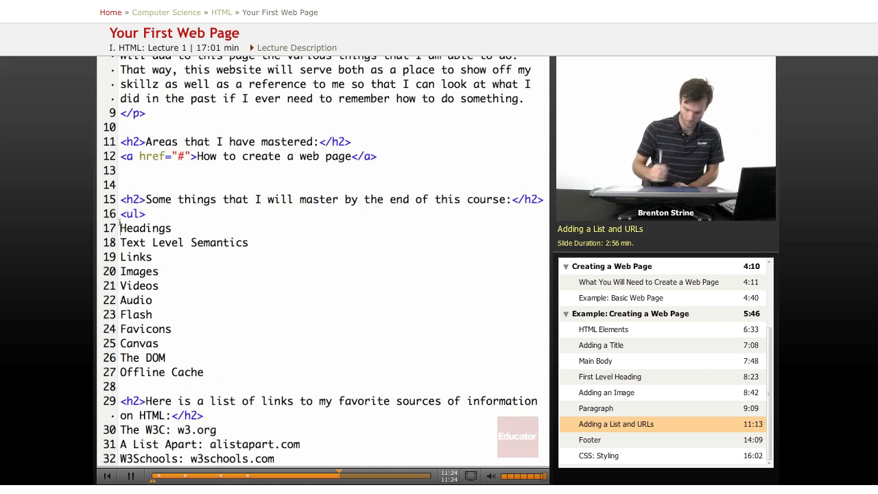
type("<li>")
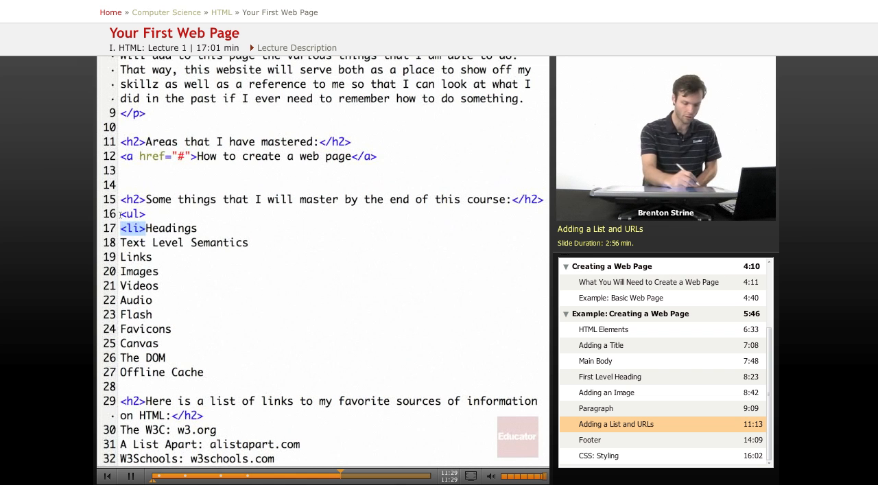
type("<li>")
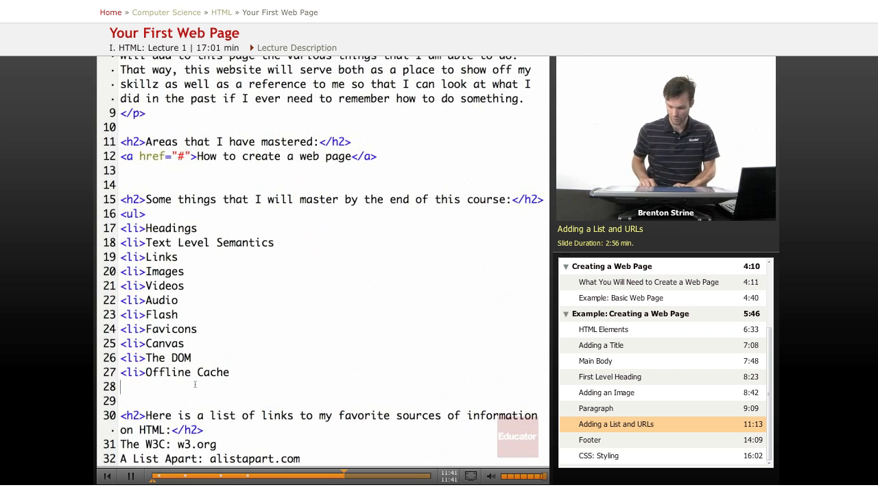
Step: Close the list with </ul> after Offline Cache and select the list block
type("</u")
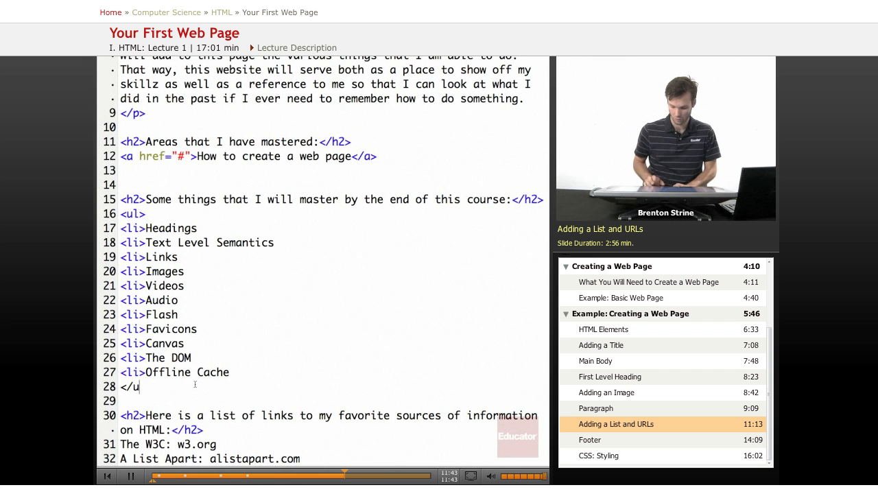
type("l>")
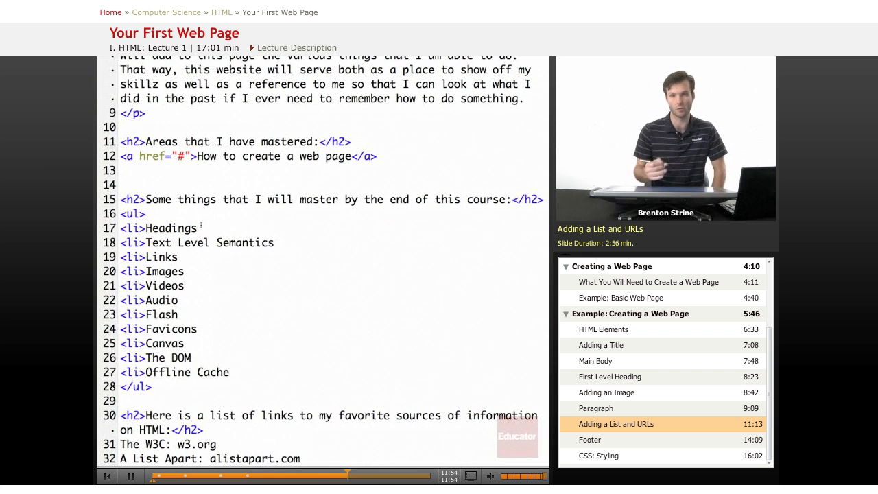
left_click_drag(150, 271, 230, 372)
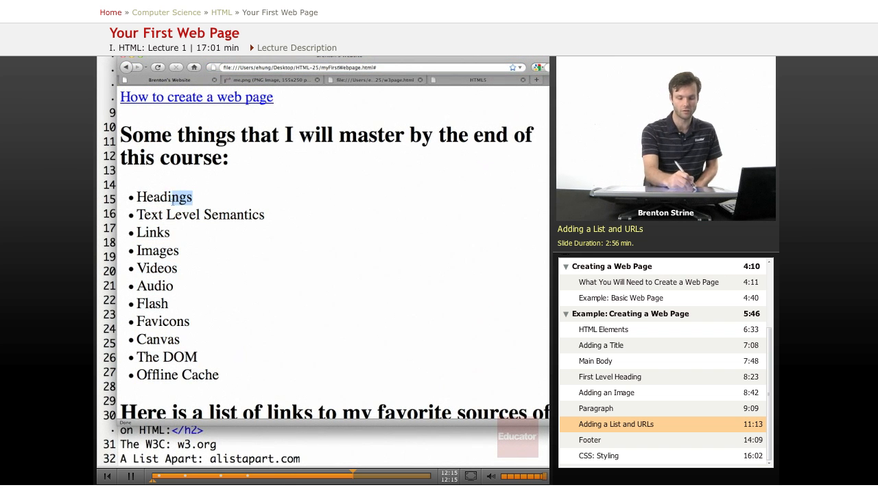
Step: Check the bulleted course topics in Firefox and return to the source
double_click(164, 197)
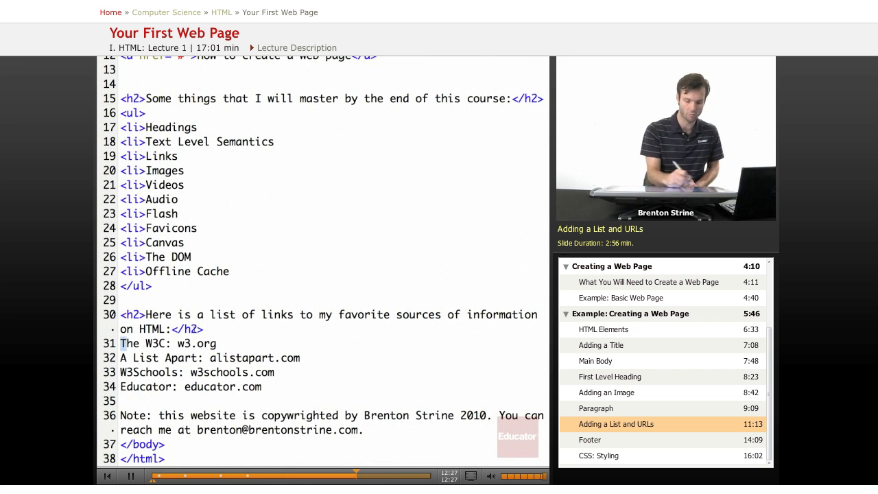
Step: Wrap the four sources from The W3C to Educator in <ul>…</ul> with <li> items
type("<ul>")
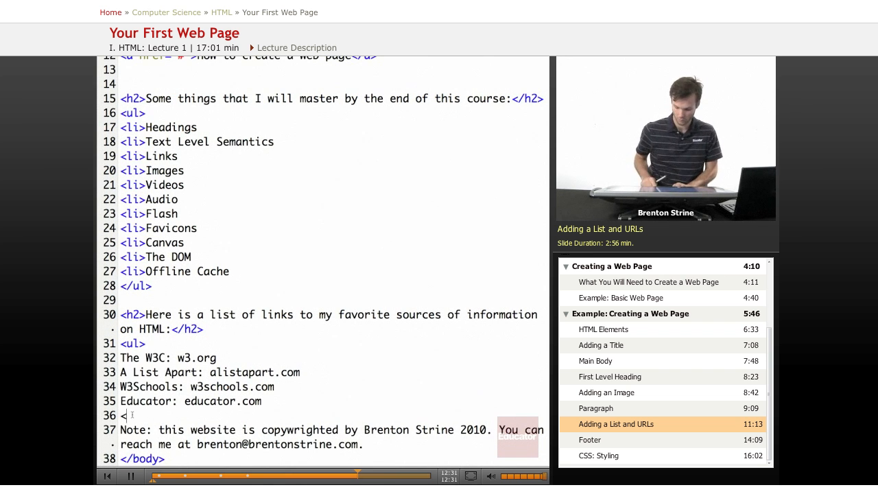
type("/ul>")
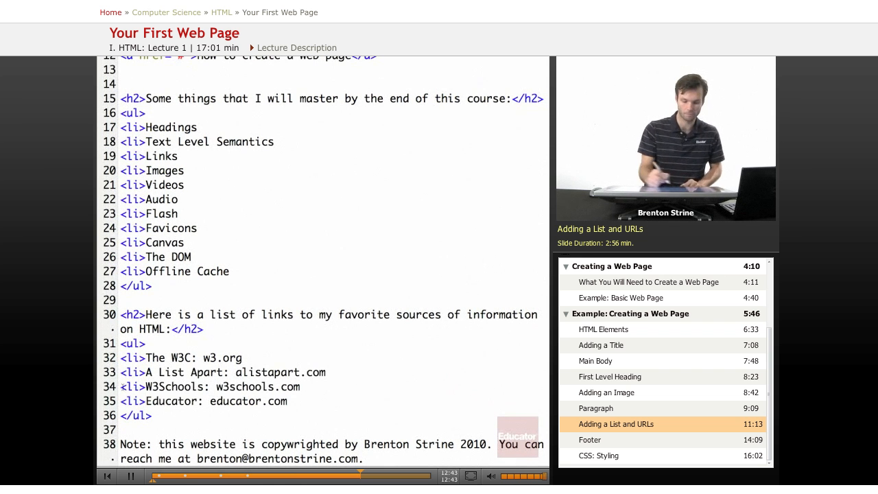
Step: Wrap The W3C and A List Apart items in <a href> links to w3.org and alistapart.com, removing trailing domain text
type("<a")
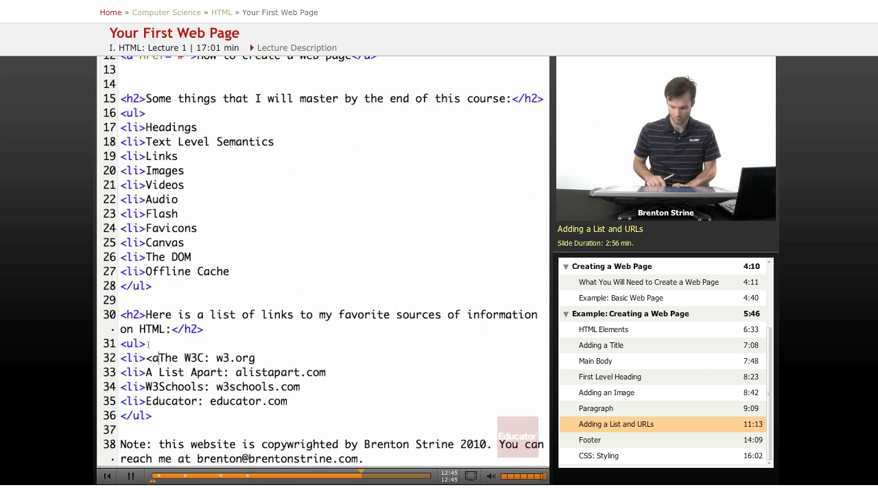
type("href=\"w")
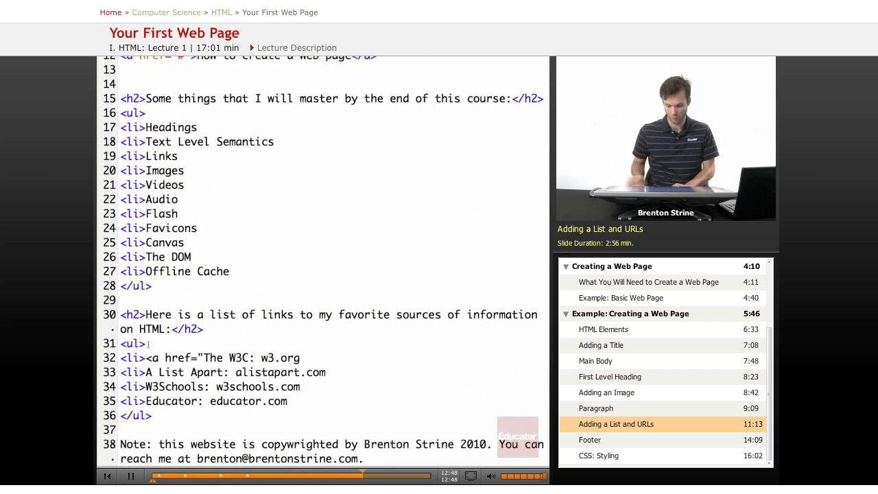
type("http://w3.org\">")
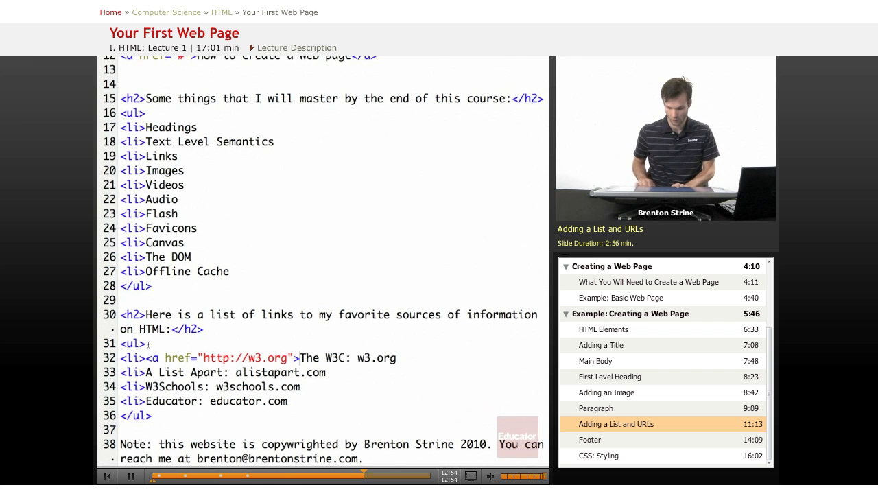
double_click(376, 359)
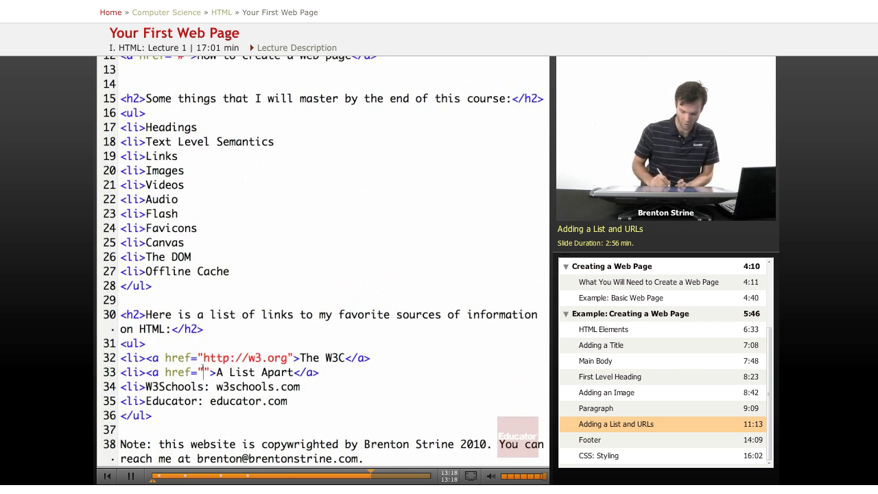
type("alistapart.com")
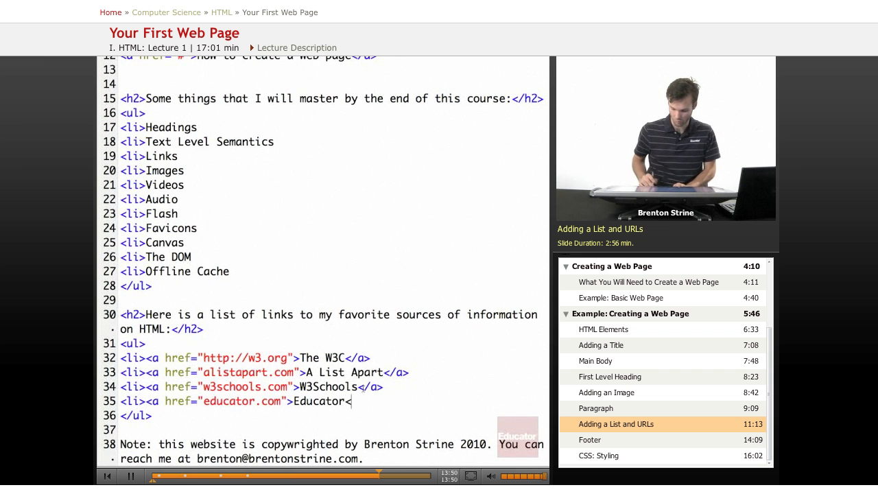
scroll("down", 3)
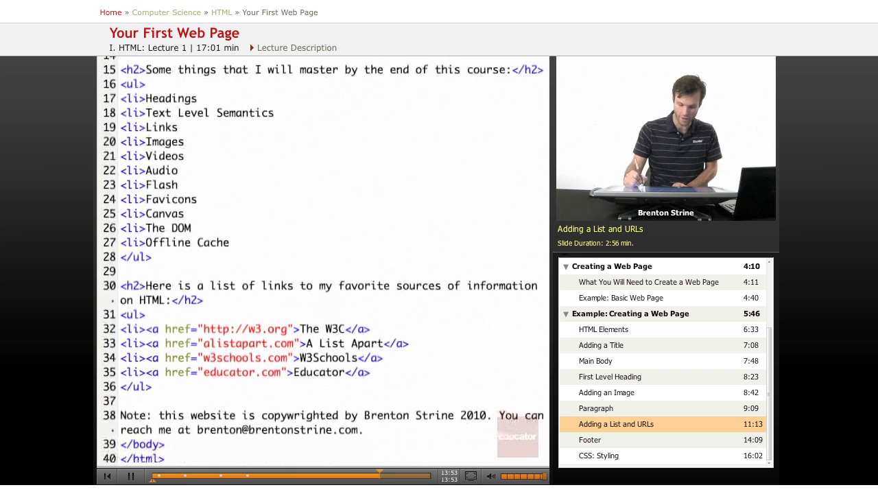